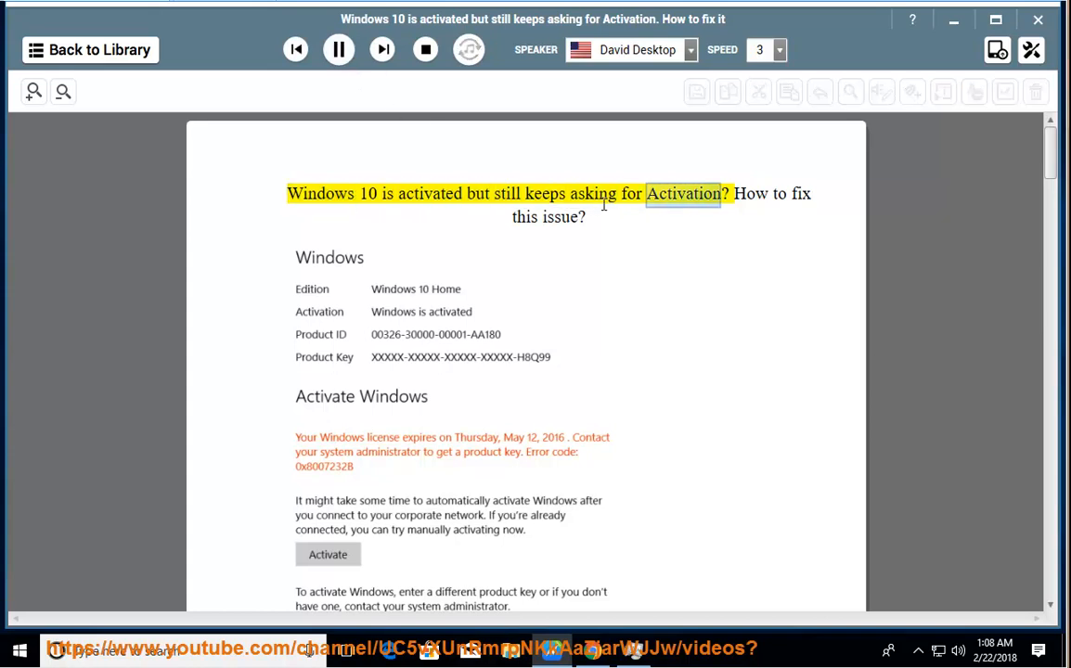
Follow the narration from the title through the key-backup command and solution step 1
scroll("down", 3)
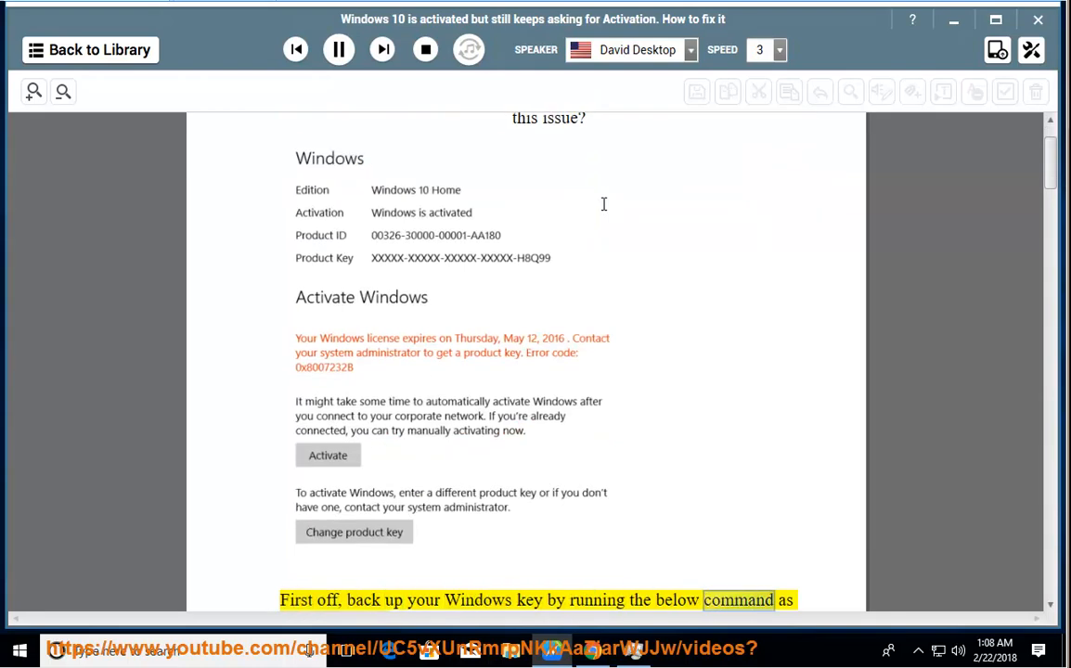
scroll("down", 3)
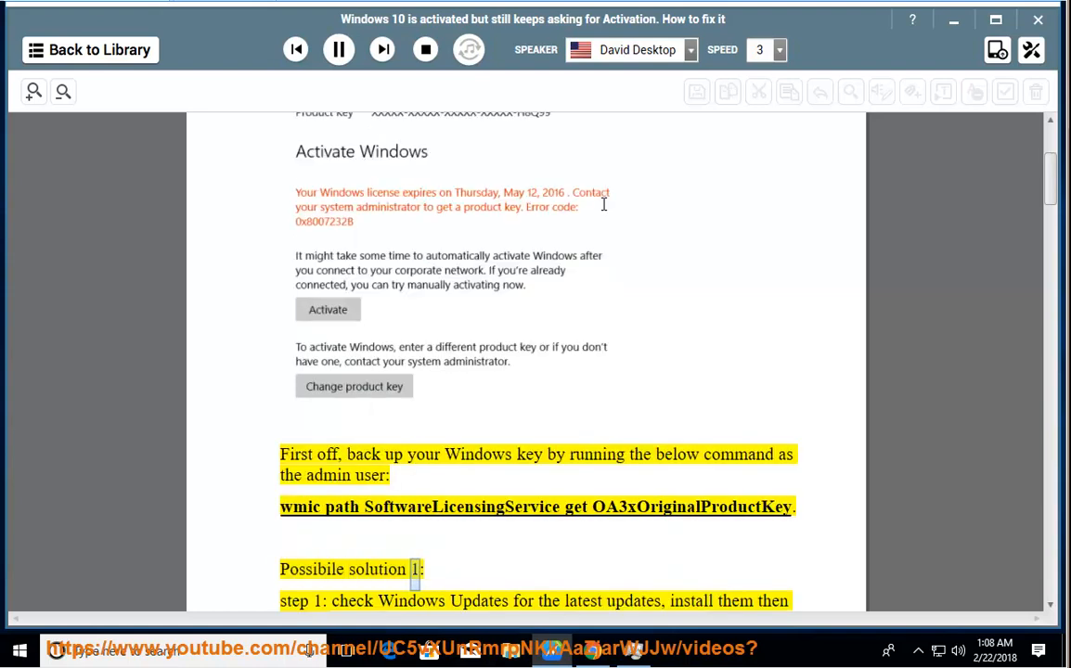
double_click(583, 602)
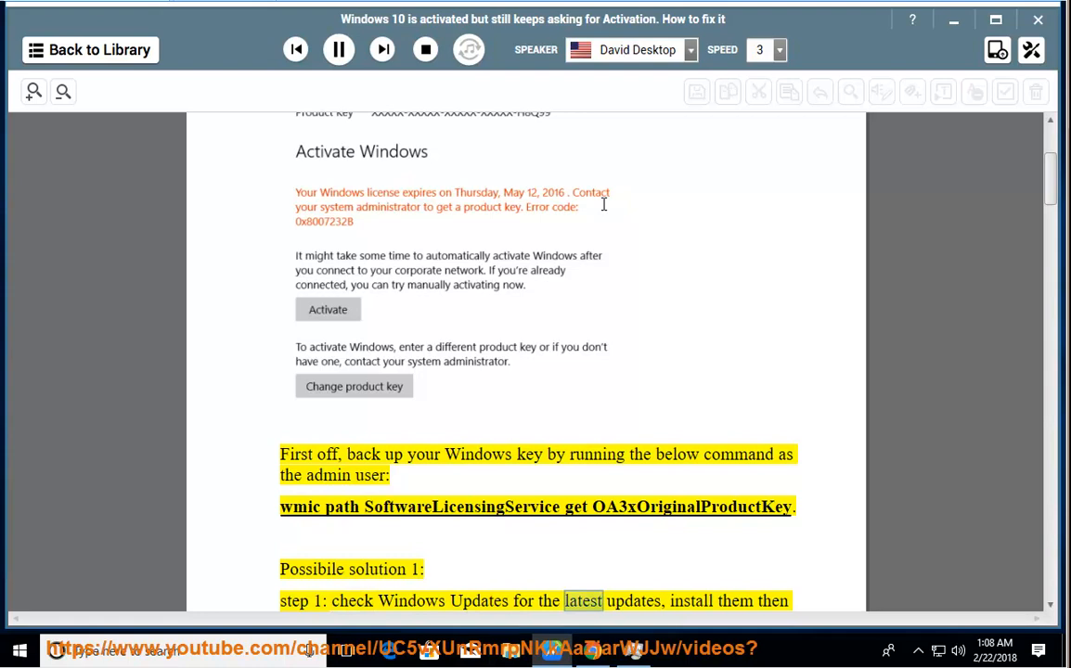
scroll("down", 3)
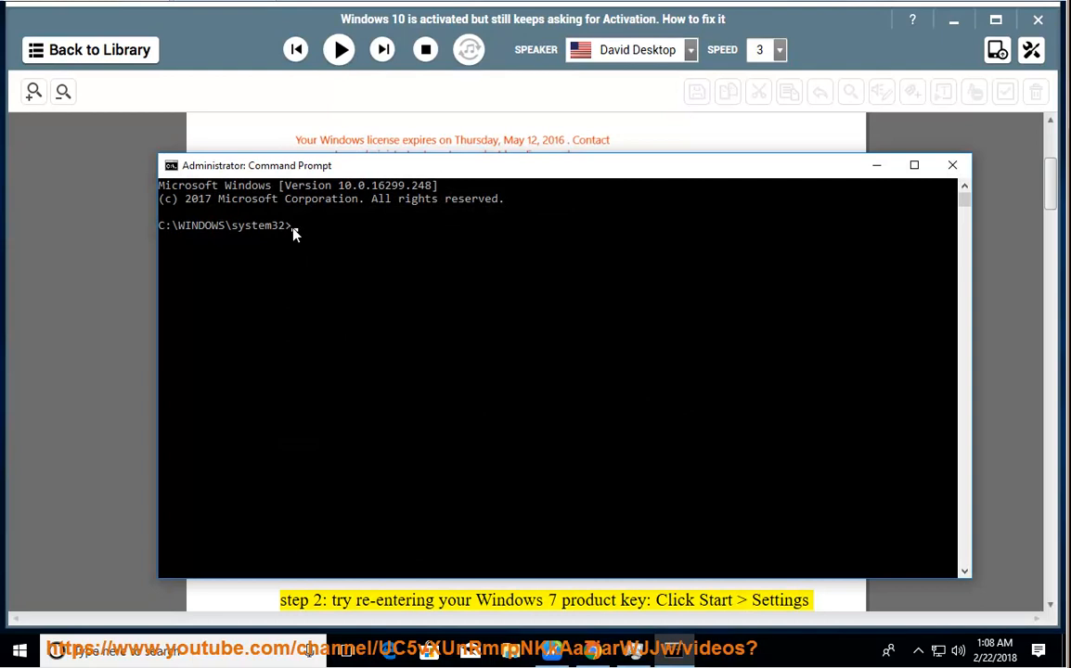
Run 'wmic path SoftwareLicensingService get OA3xOriginalProductKey', check Windows Update, and resume reading at step 2
type("wmic path SoftwareLicensingService get OA3xOriginalProductKey")
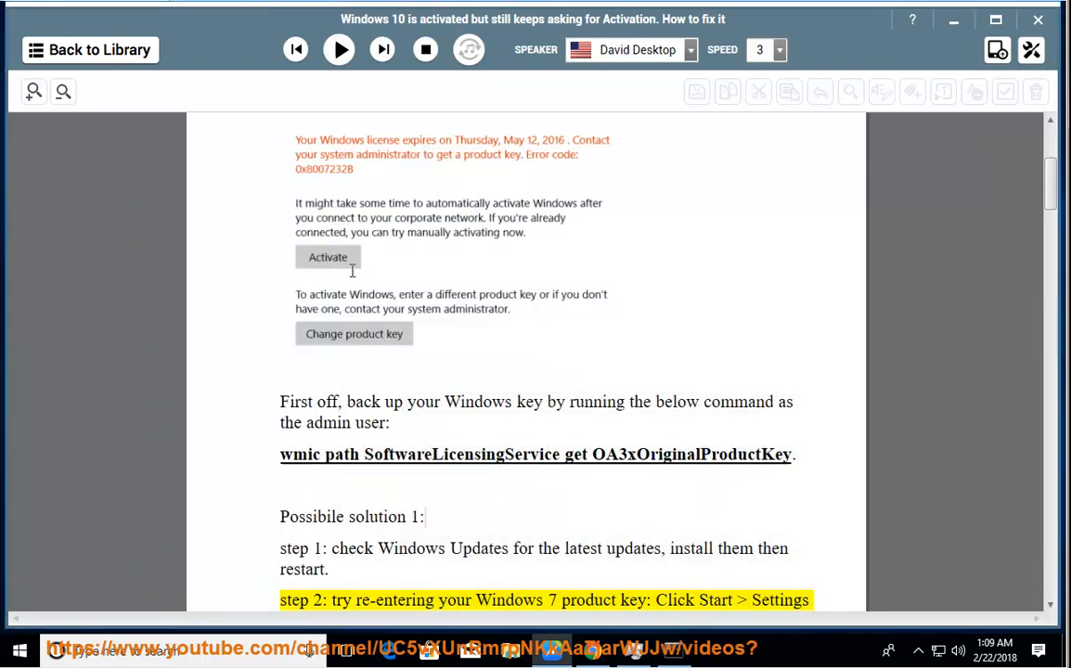
double_click(346, 547)
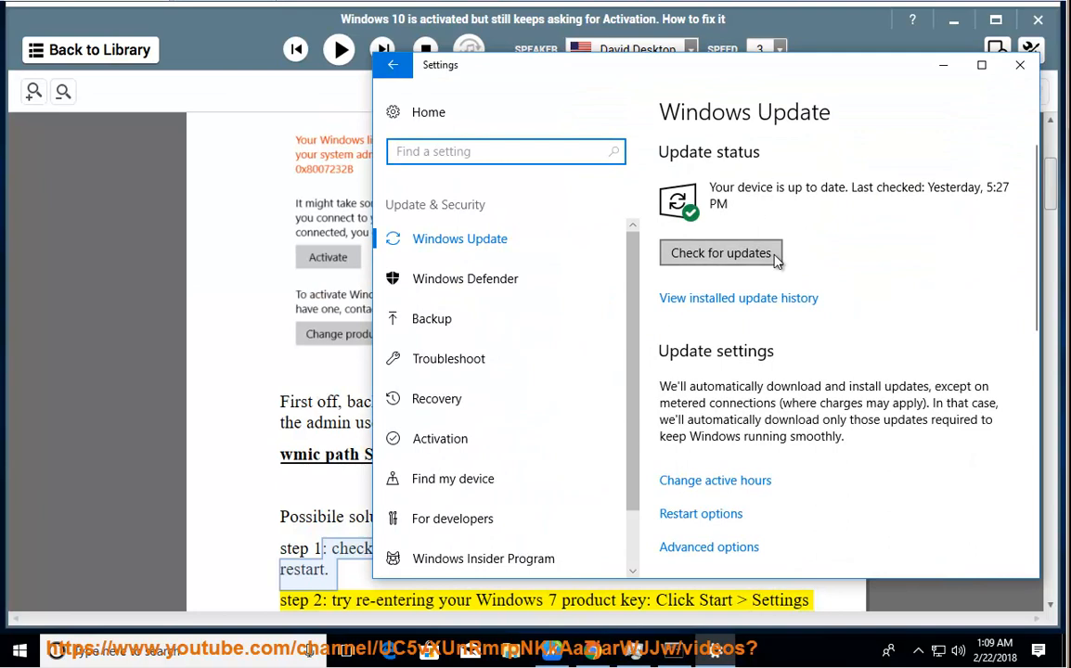
left_click(1021, 65)
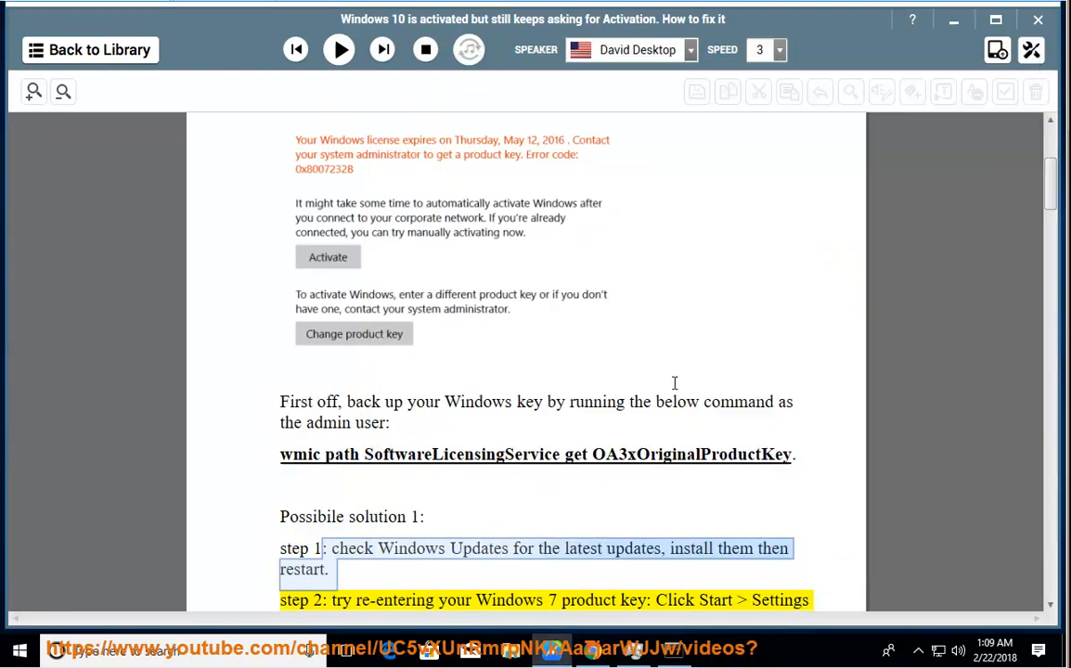
left_click(338, 48)
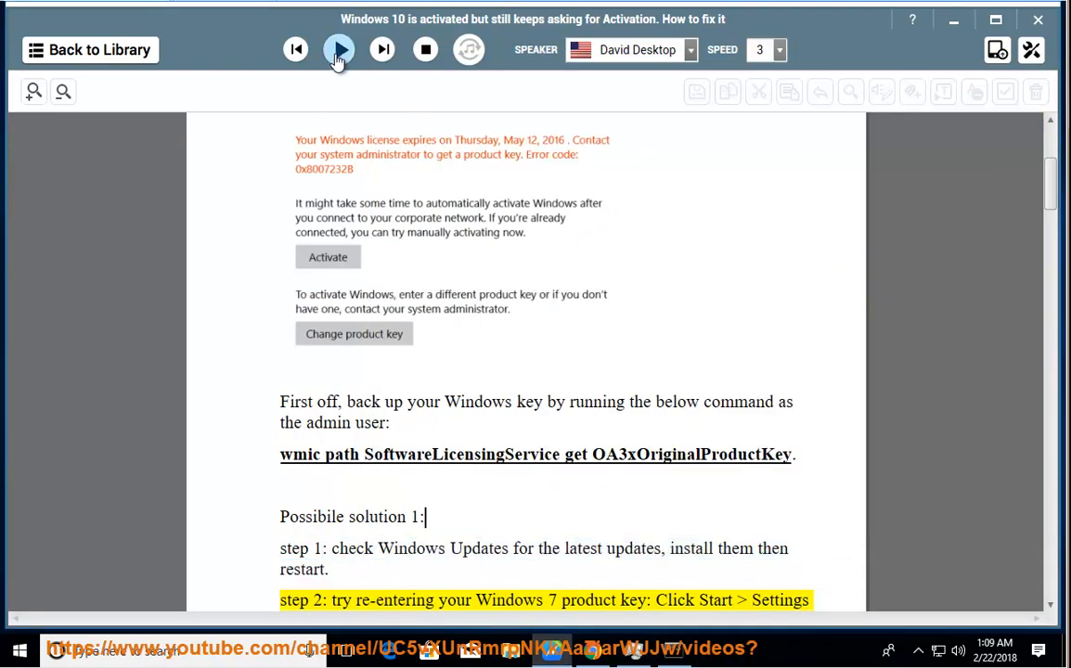
left_click(338, 48)
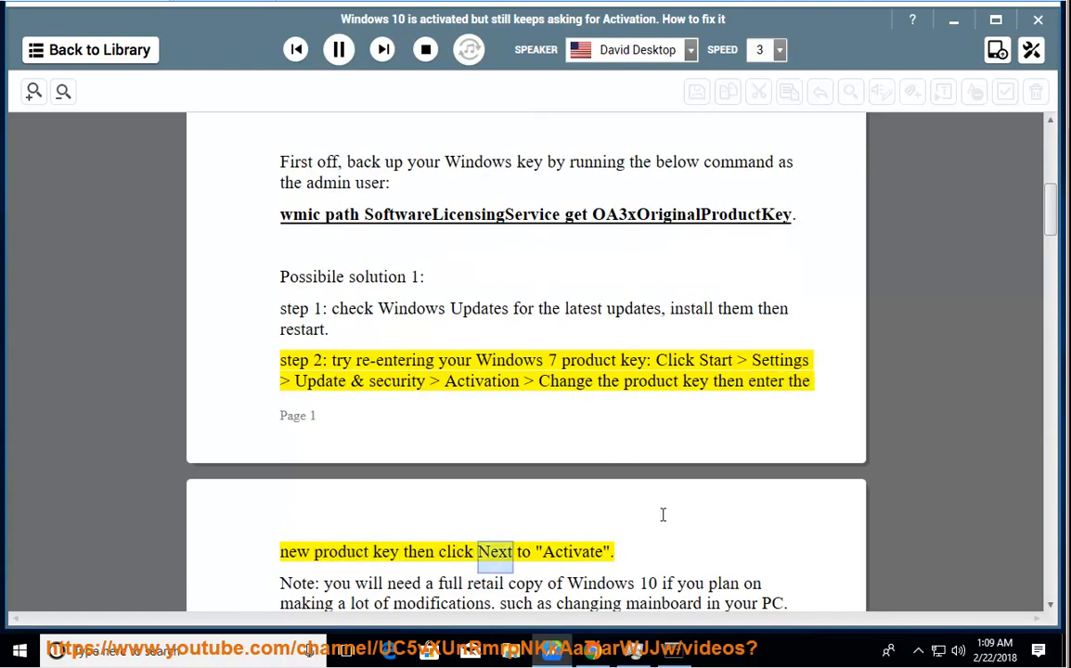
Pause reading and show the Settings Activation page with its Change product key option
left_click(338, 48)
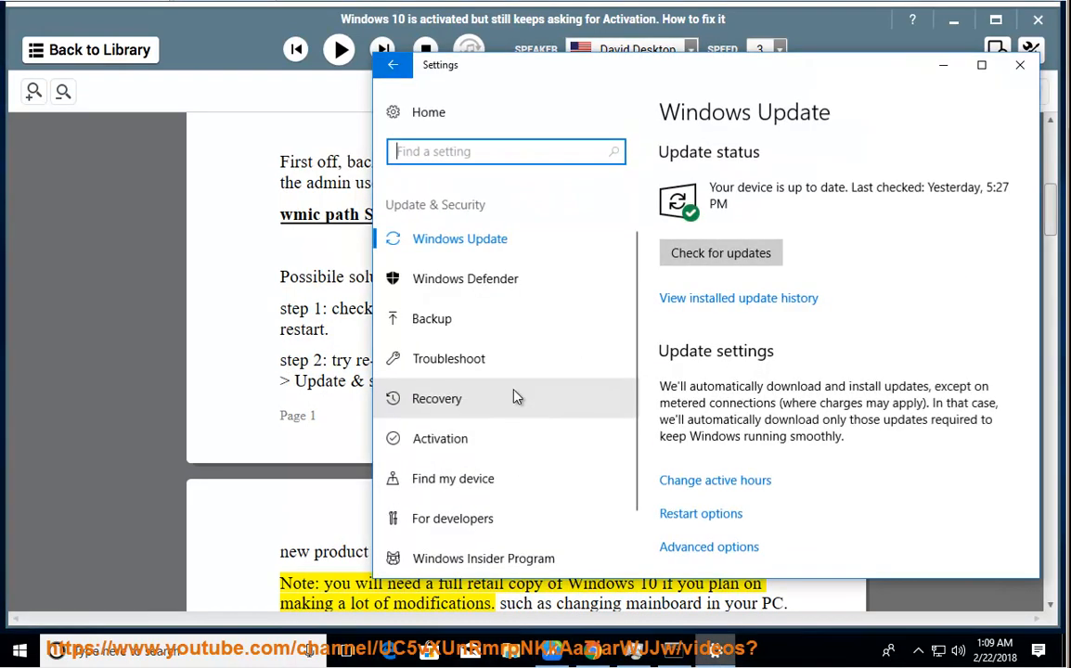
mouse_move(483, 439)
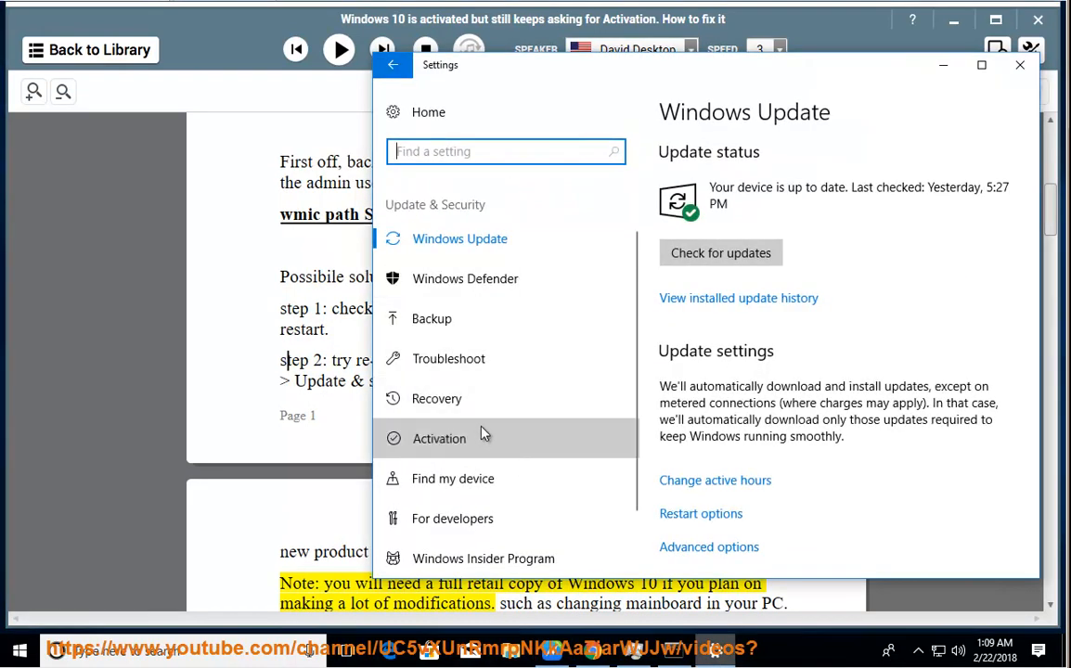
left_click(438, 439)
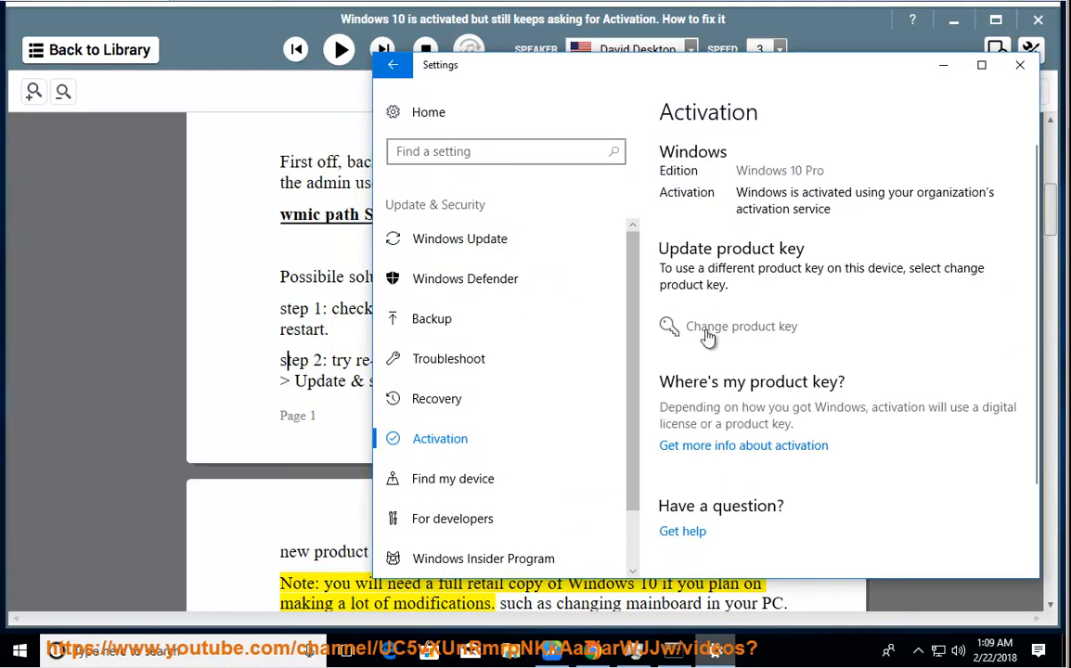
left_click(1019, 63)
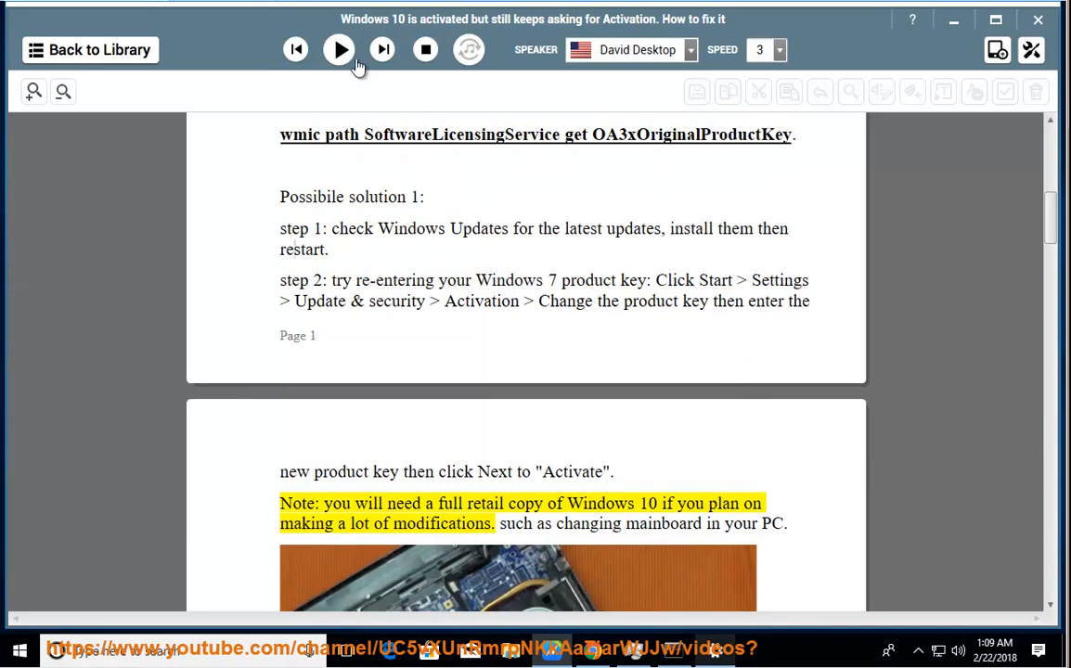
Resume narration through the retail-copy note and the Digital Licensing reactivation paragraph
left_click(338, 48)
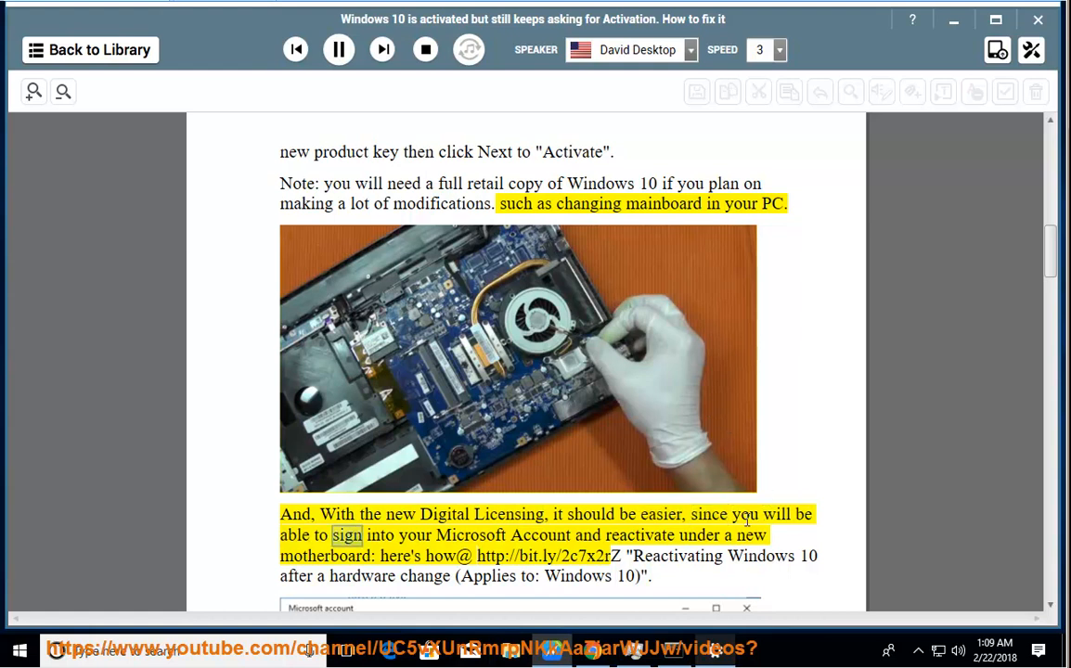
scroll("down", 3)
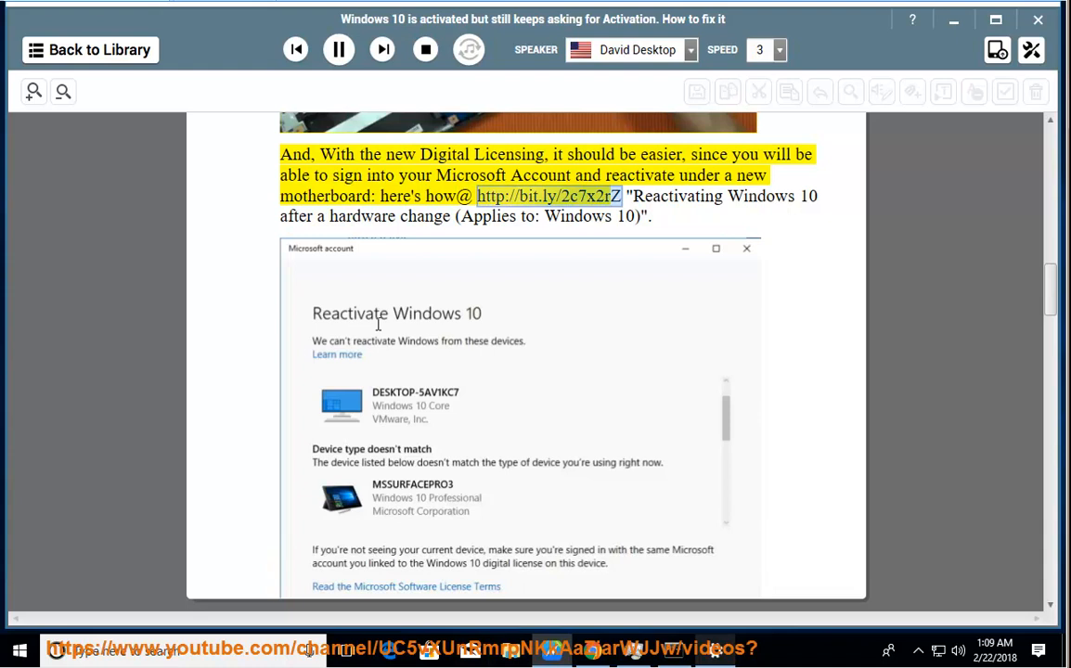
mouse_move(428, 451)
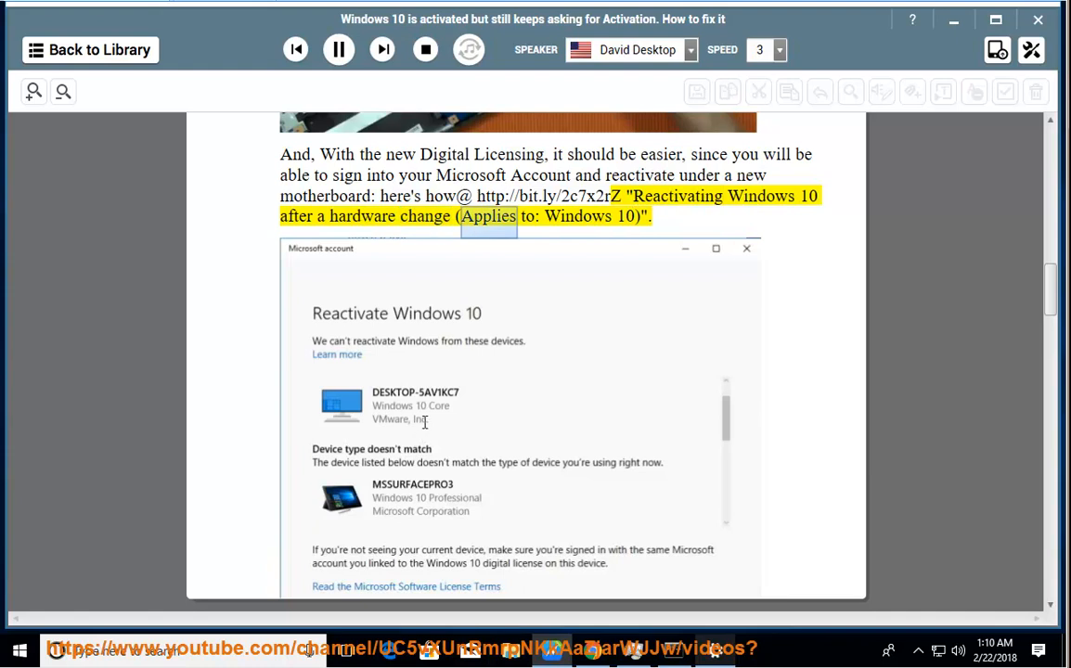
scroll("down", 3)
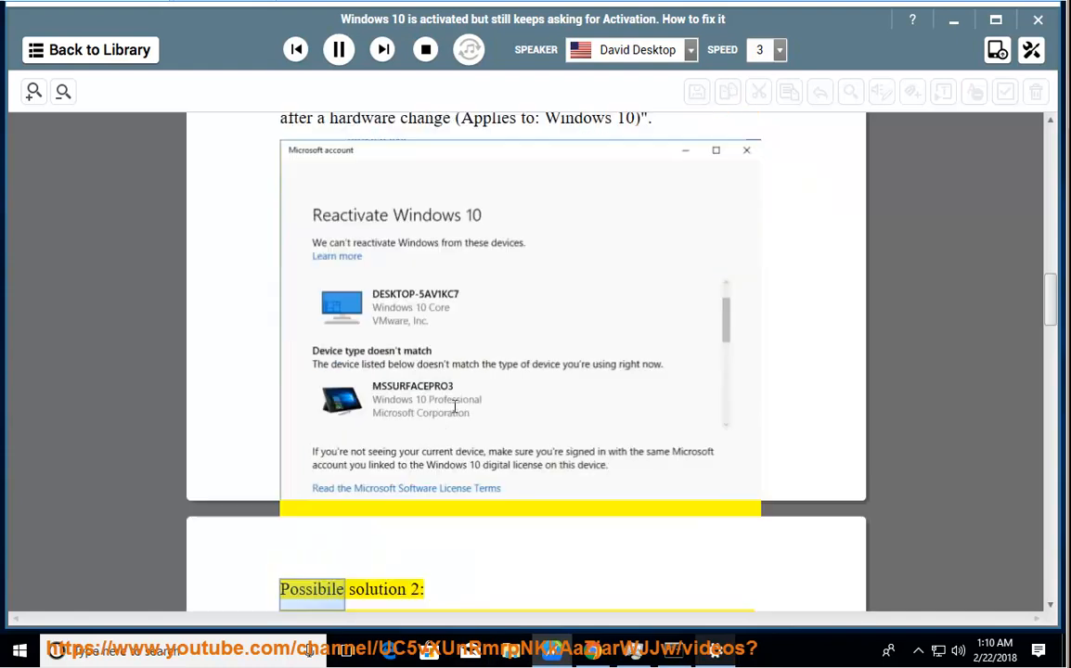
Follow the narration through solution 2's four steps into solution 3, then search Windows for 'con'
scroll("down", 3)
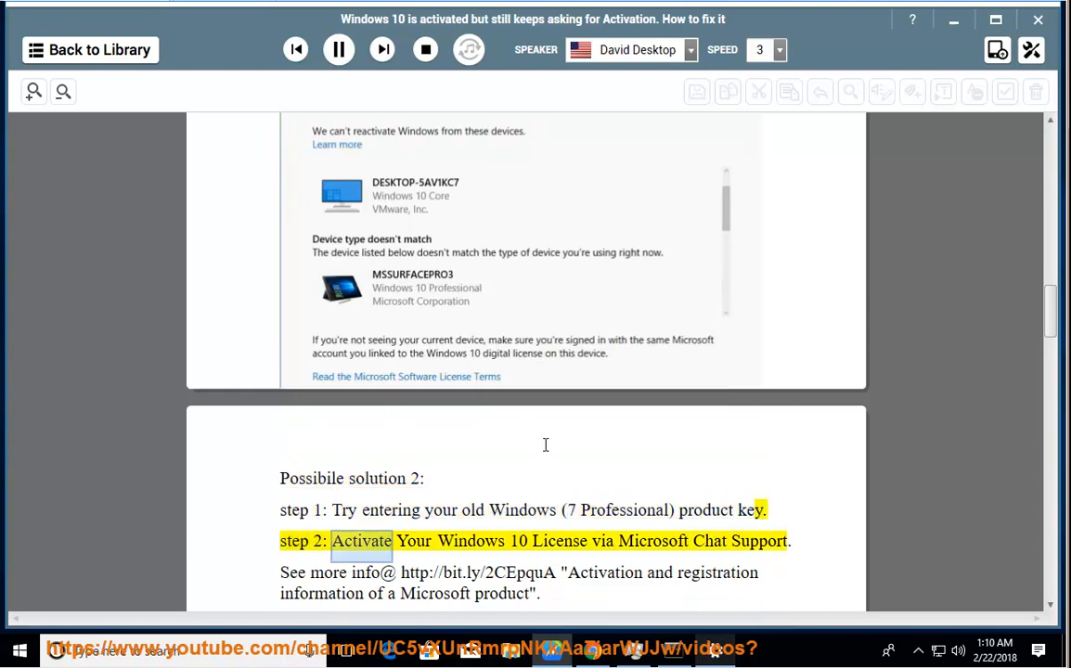
double_click(654, 543)
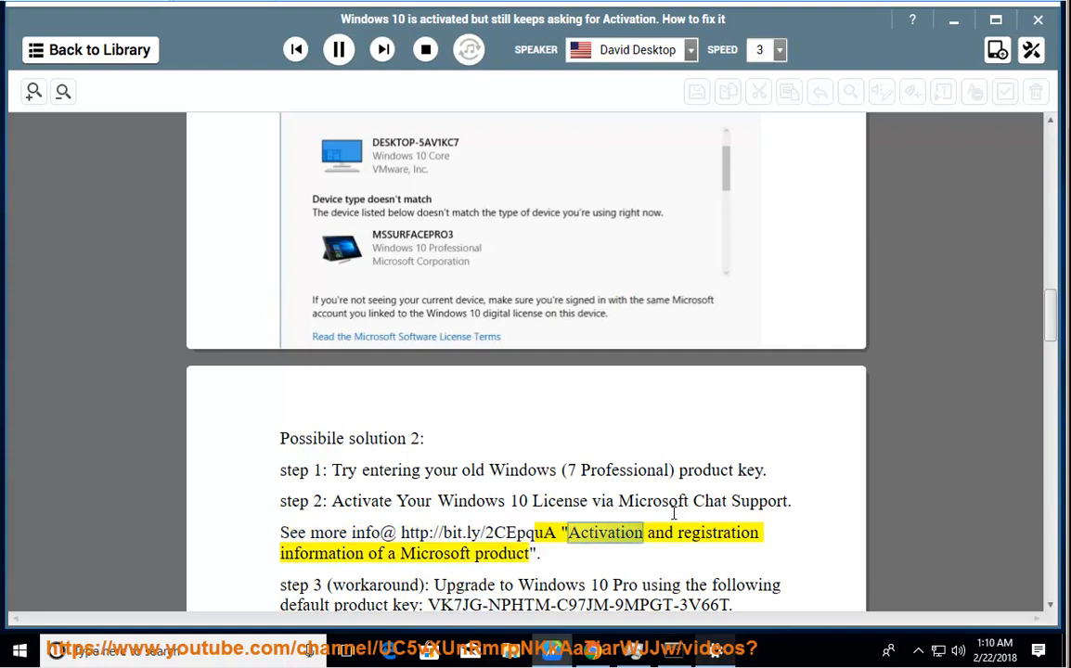
double_click(502, 553)
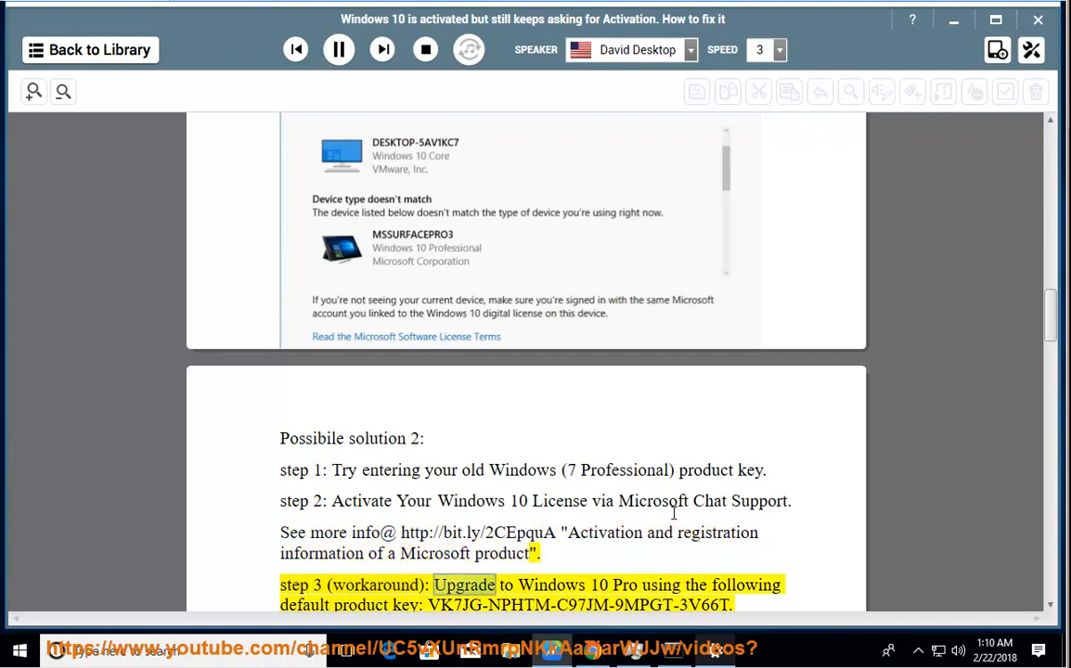
scroll("down", 3)
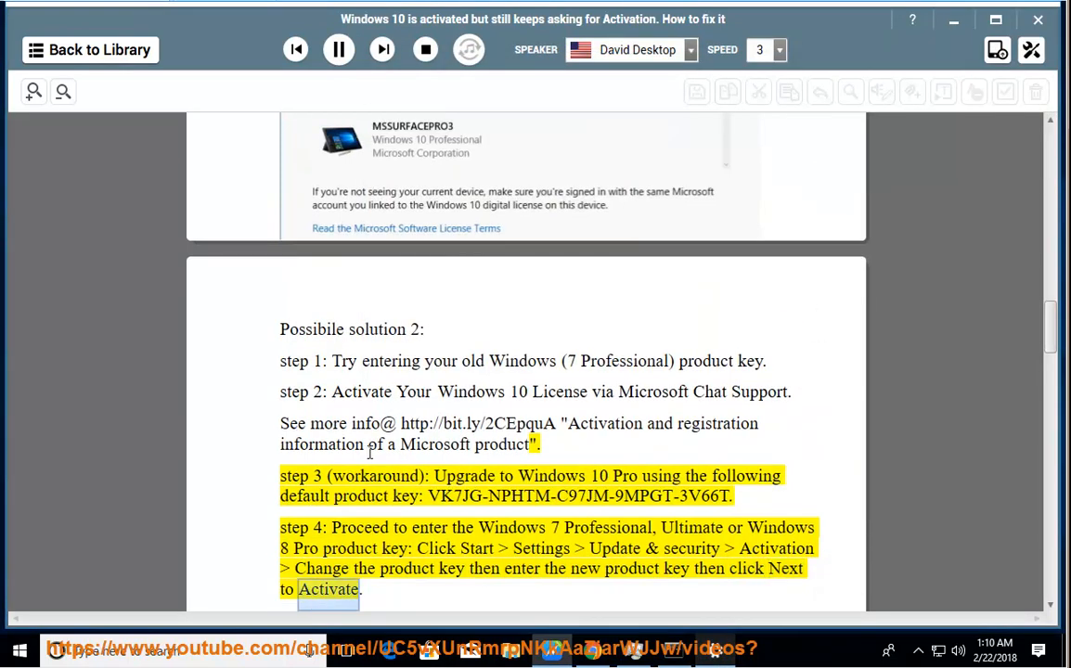
scroll("down", 3)
type("con")
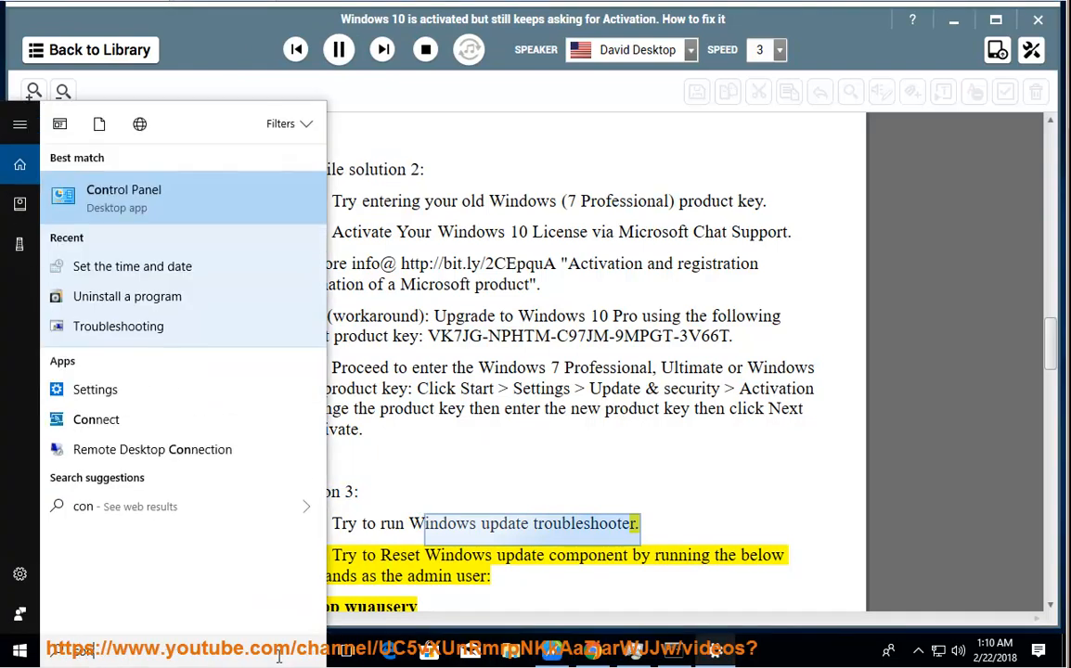
In Control Panel search 'TR', show the full troubleshooter list down to Windows Update, then close it
left_click(123, 196)
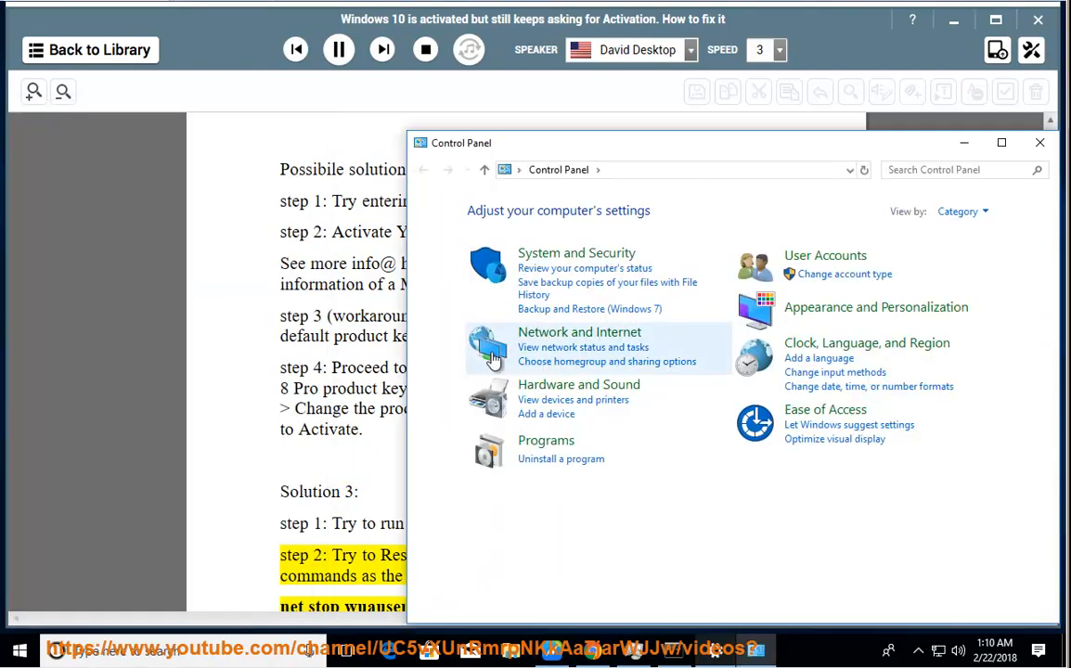
type("TR")
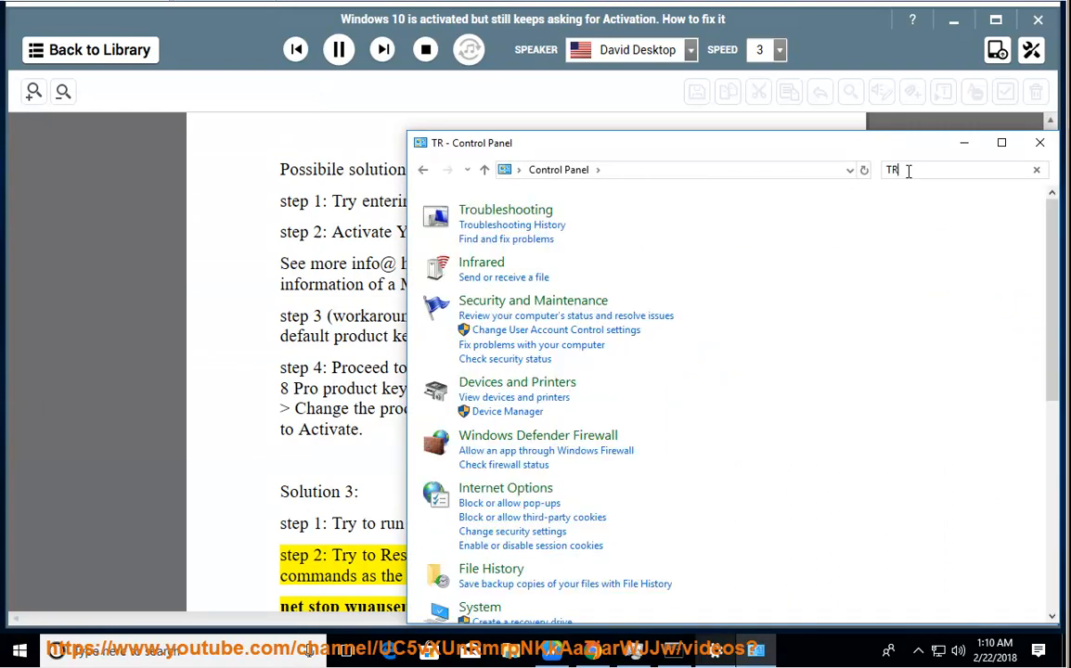
left_click(505, 210)
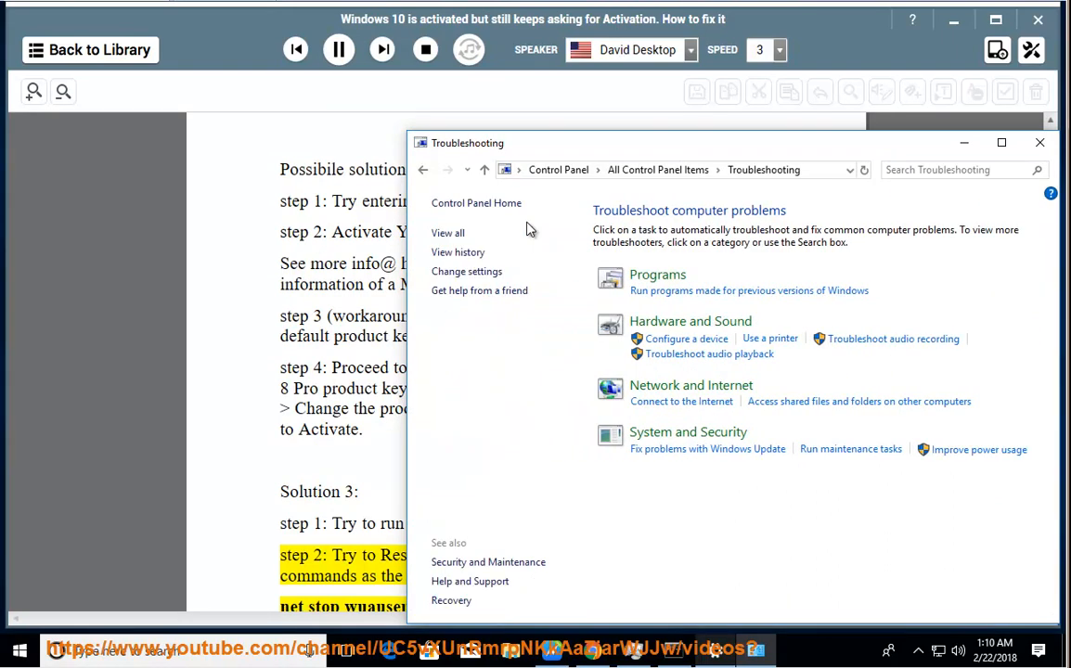
left_click(448, 234)
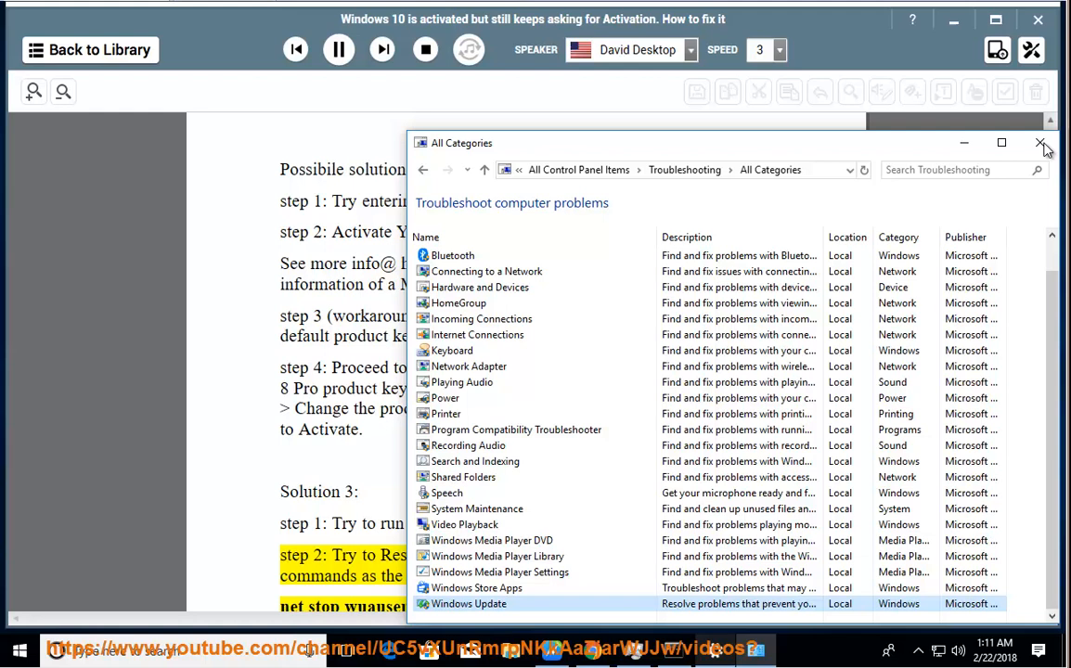
left_click(1040, 143)
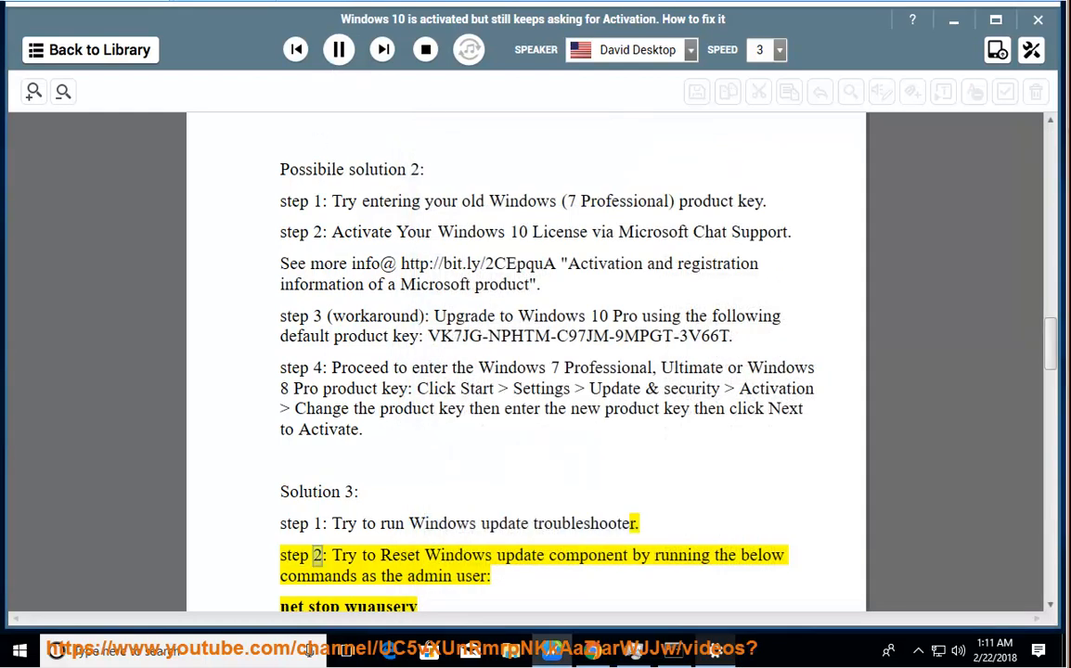
Resume reading at solution 3 step 2 and follow the Windows Update reset commands into solution 4
double_click(682, 555)
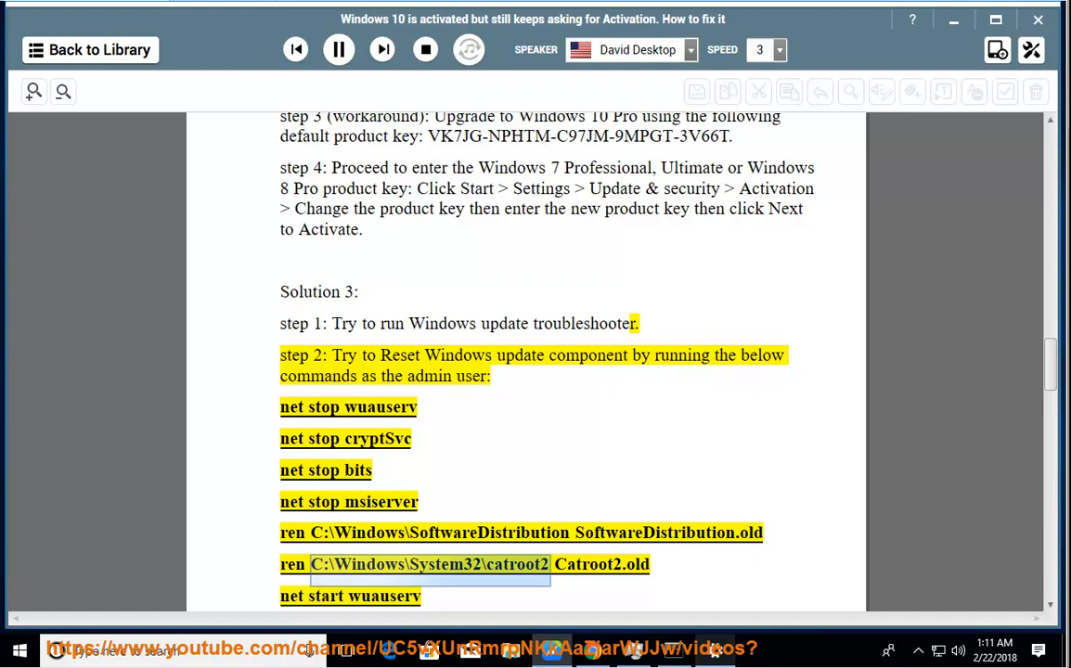
mouse_move(936, 295)
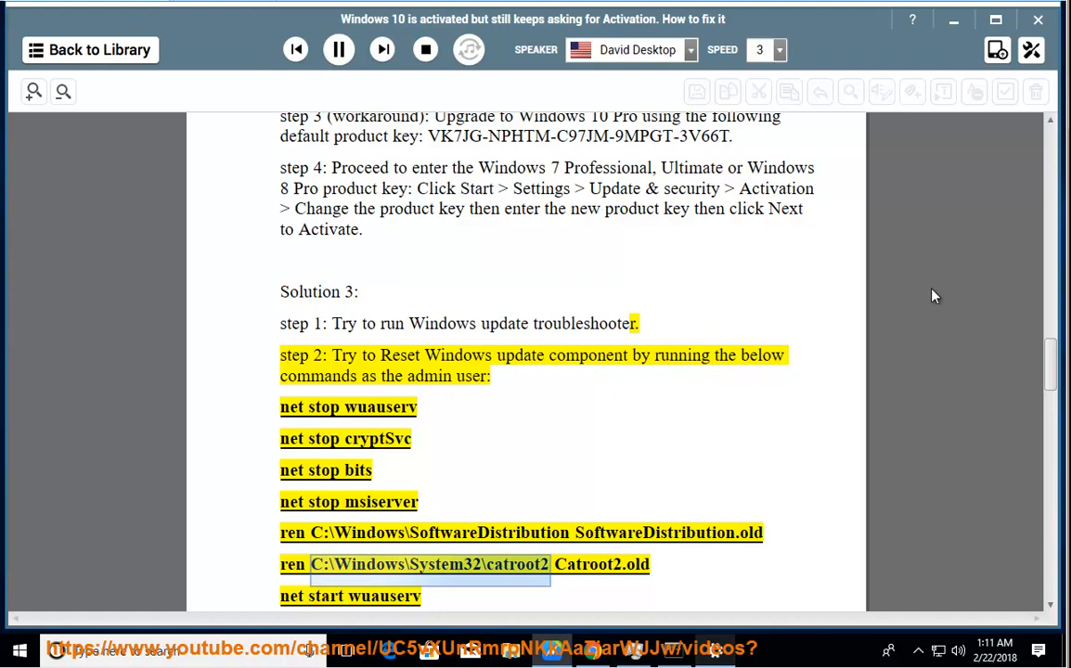
scroll("down", 3)
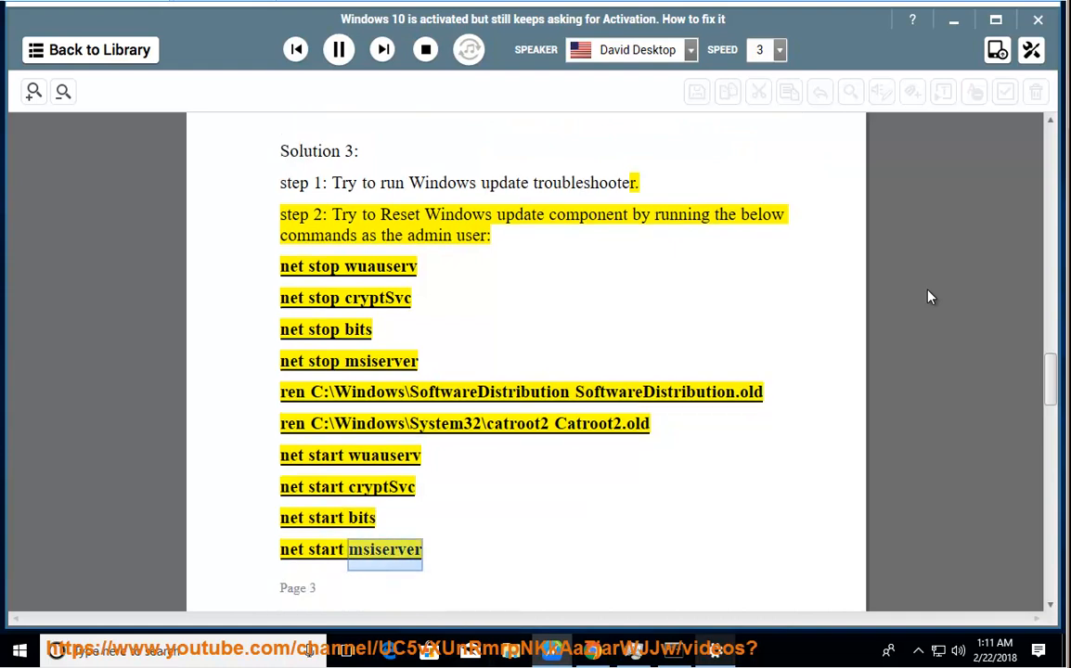
scroll("down", 3)
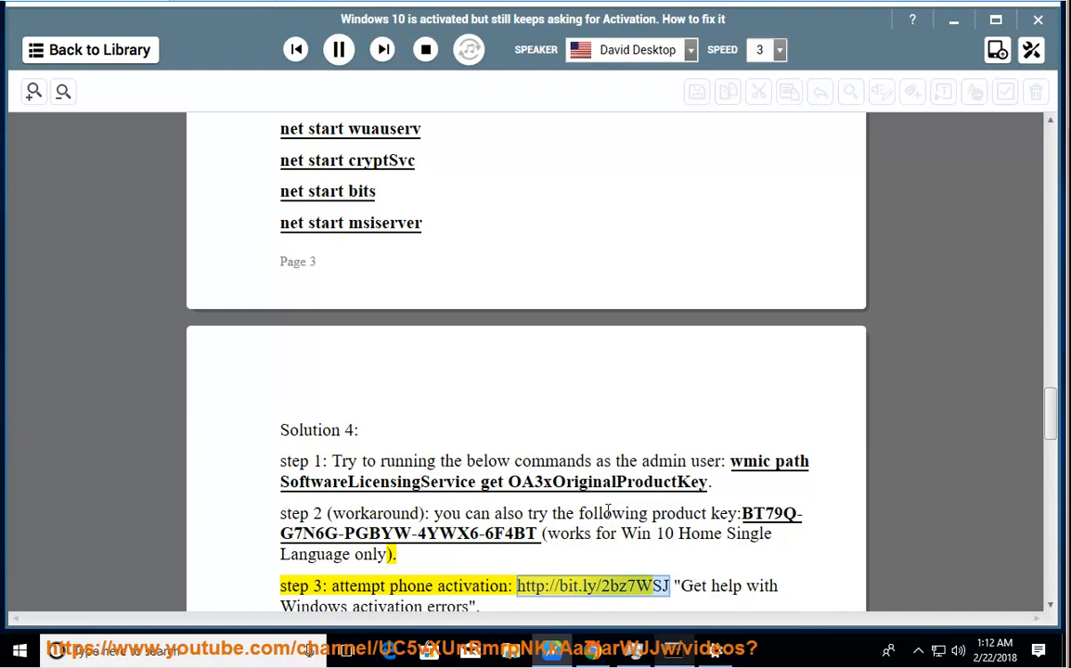
Follow solution 4 and 5, jumping reading to the 're-enter the key later' product-key commands
scroll("down", 3)
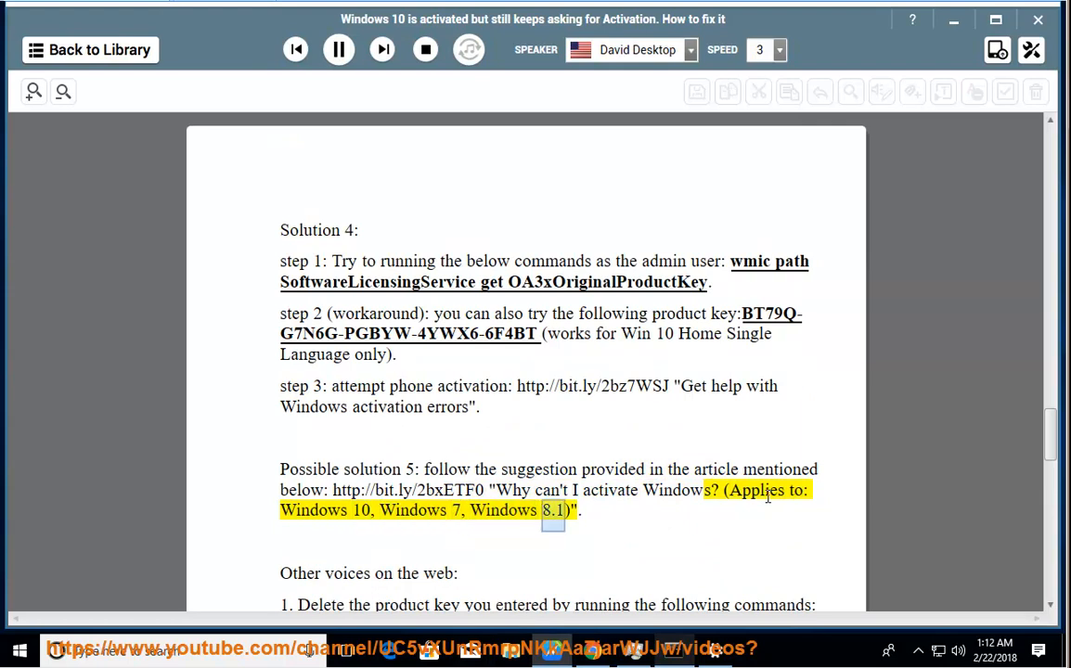
scroll("down", 3)
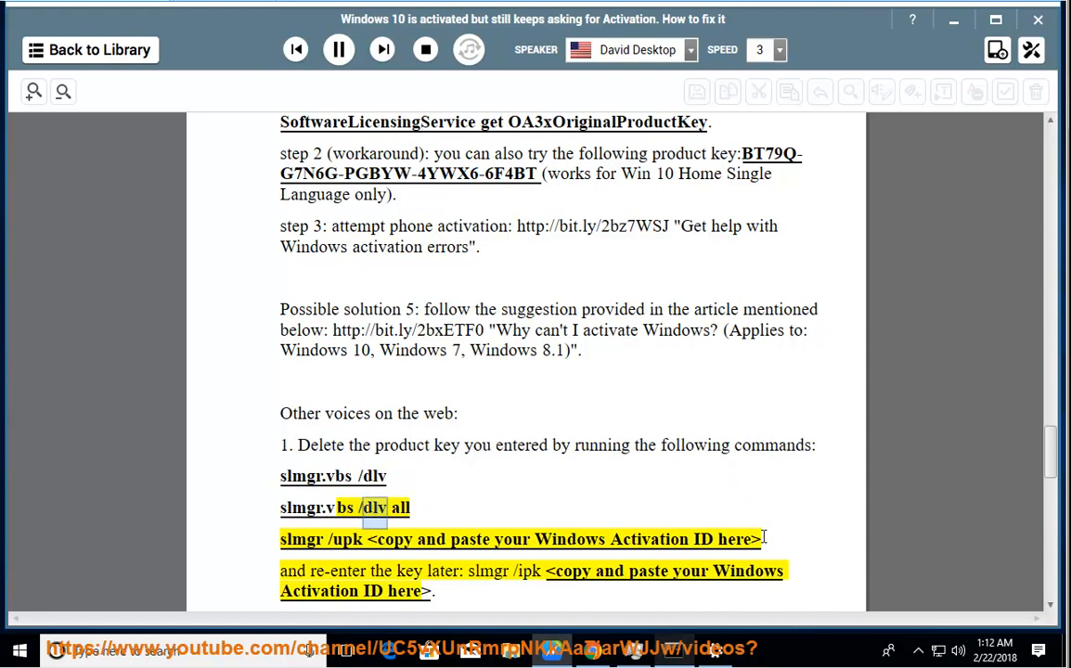
double_click(471, 538)
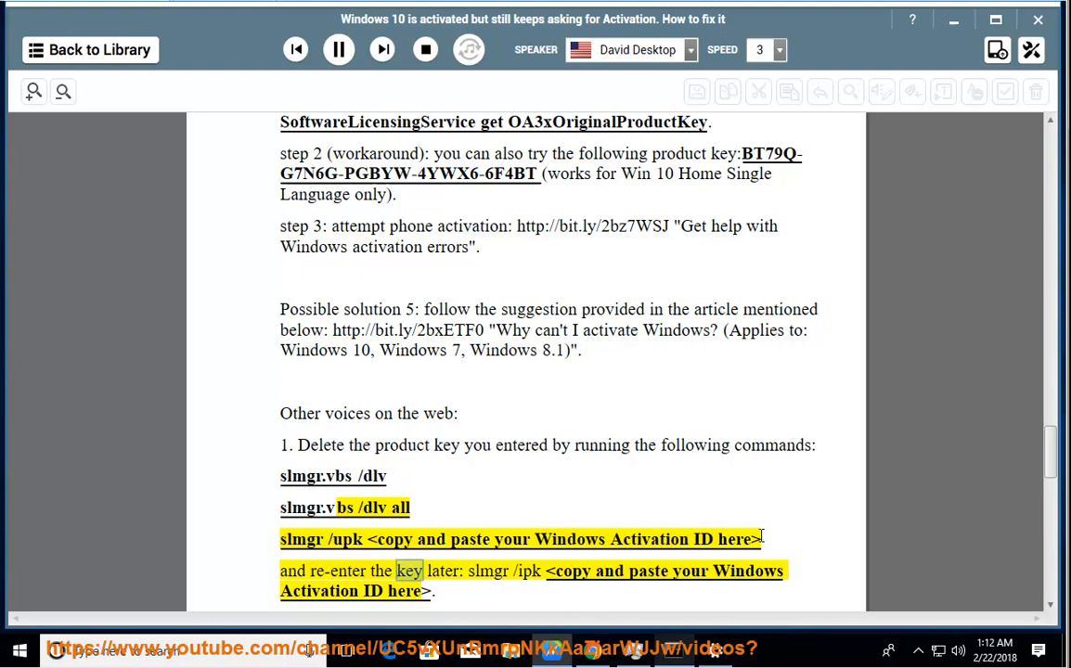
scroll("down", 3)
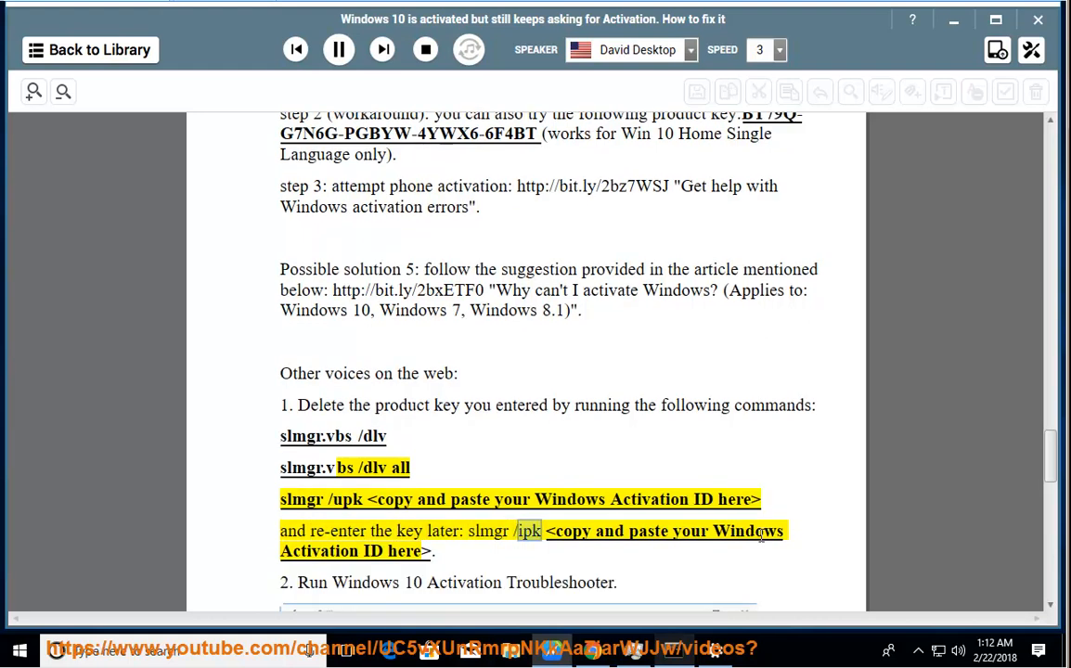
scroll("down", 3)
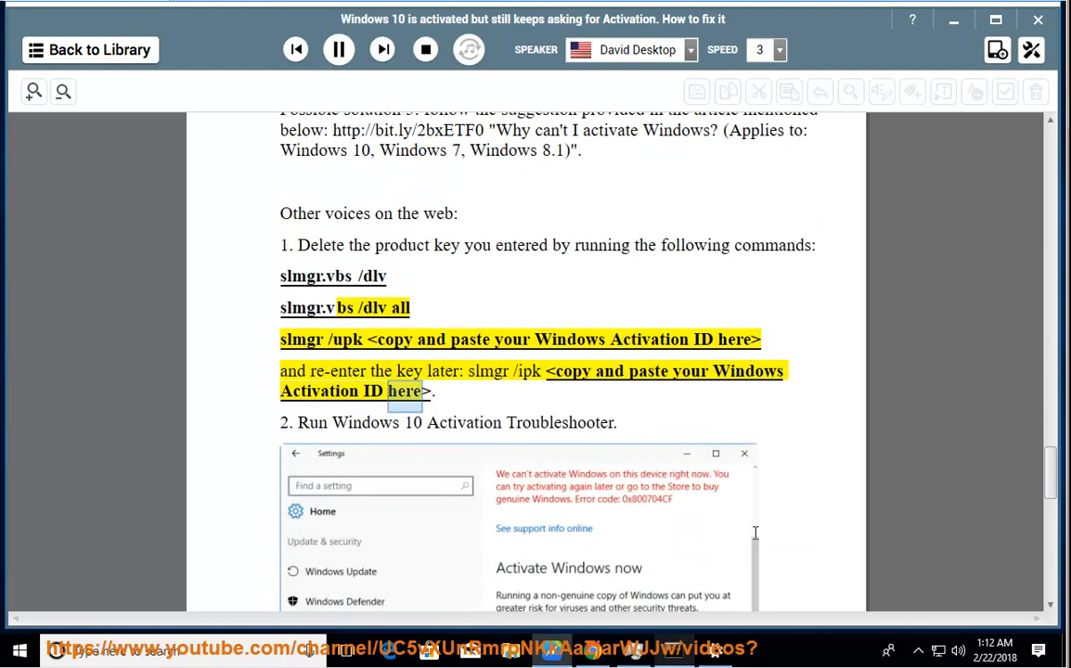
Show the Settings Activation page briefly, close it, and resume reading about the Activation Troubleshooter
scroll("down", 3)
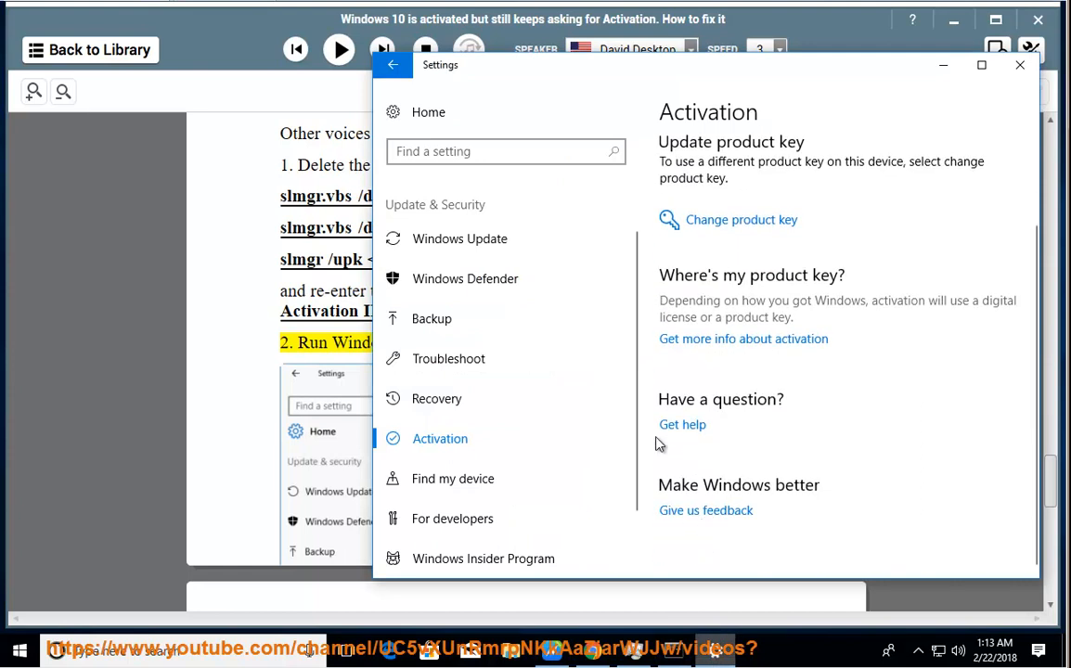
left_click(1020, 65)
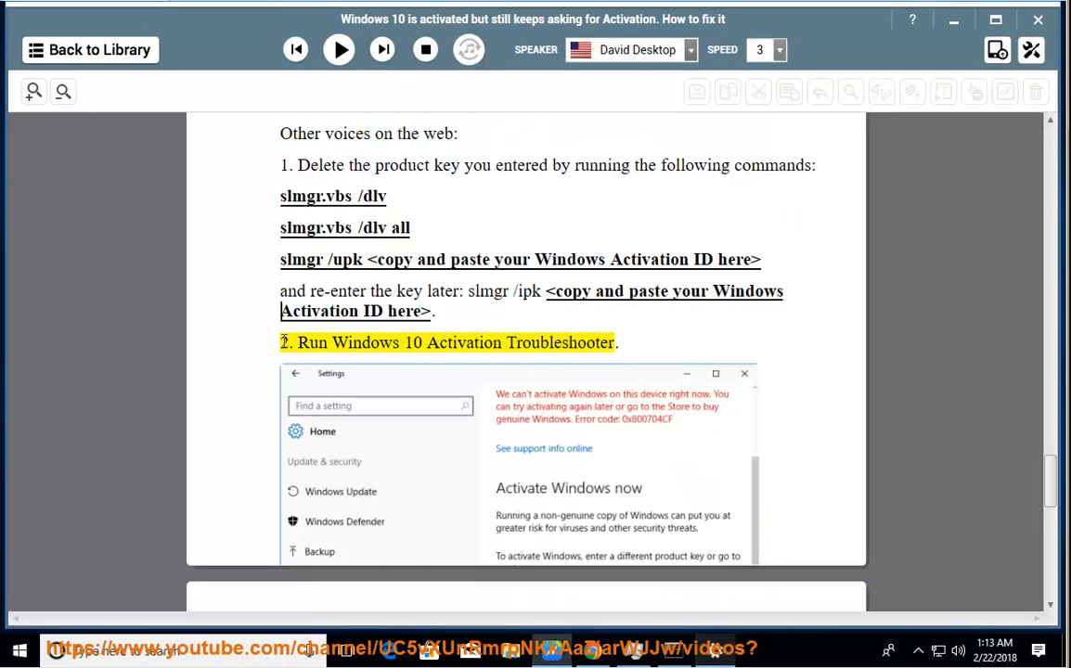
left_click(338, 48)
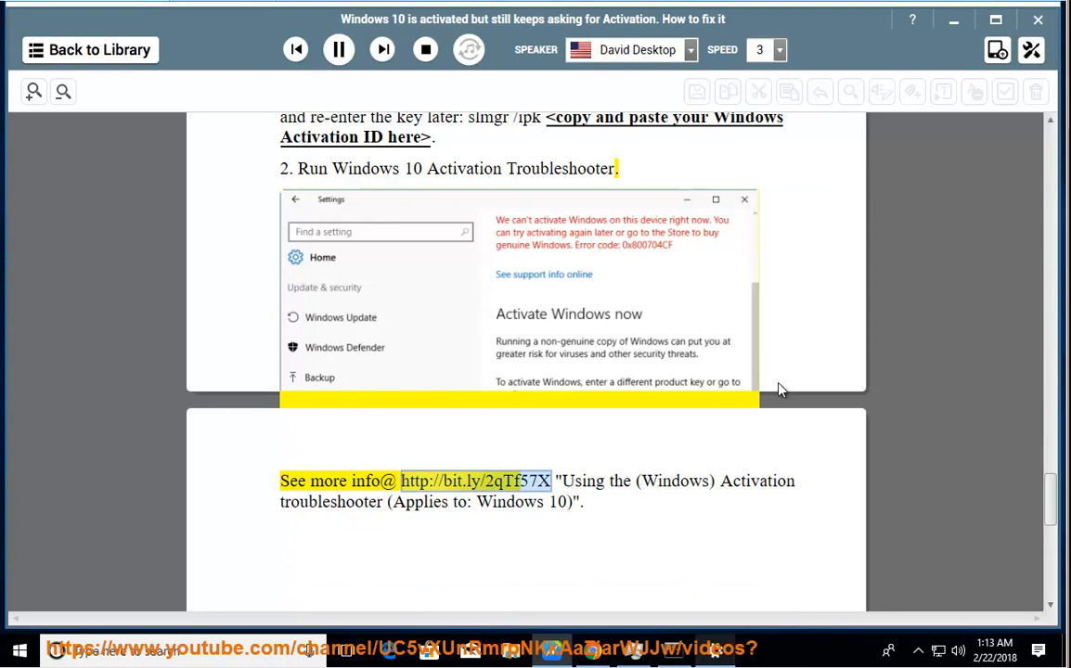